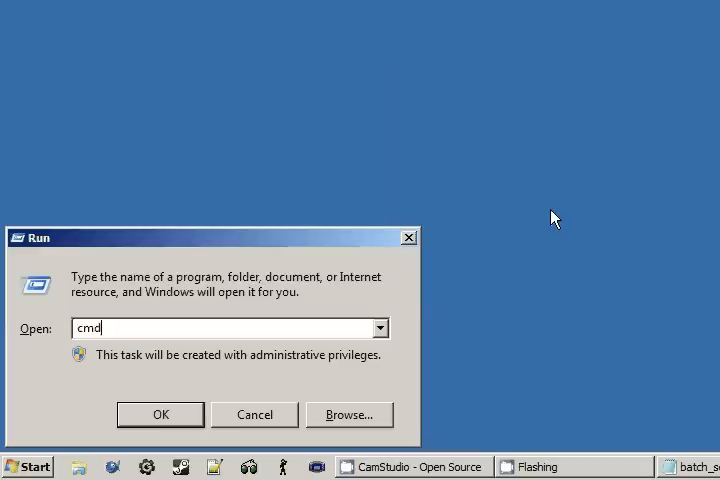
Launch an administrator Command Prompt from the Run dialog with cmd.
click(160, 414)
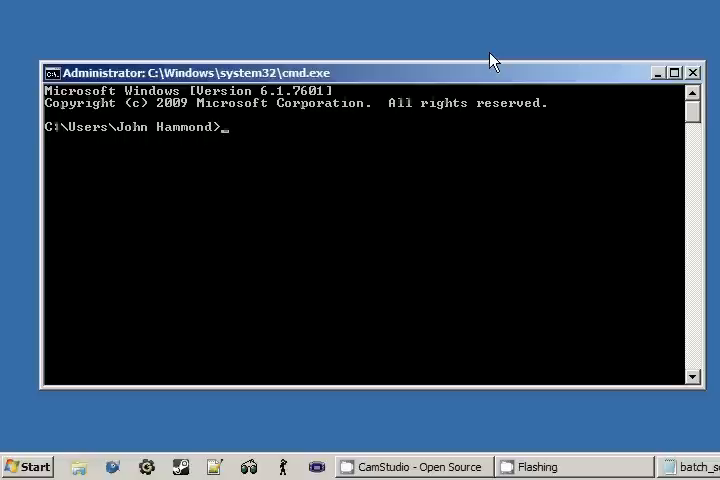
Set the variable string to John with set string=John.
text(set)
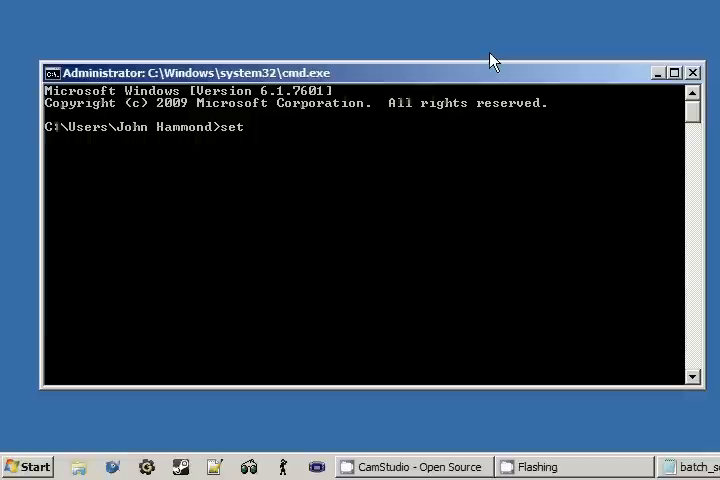
text(string=)
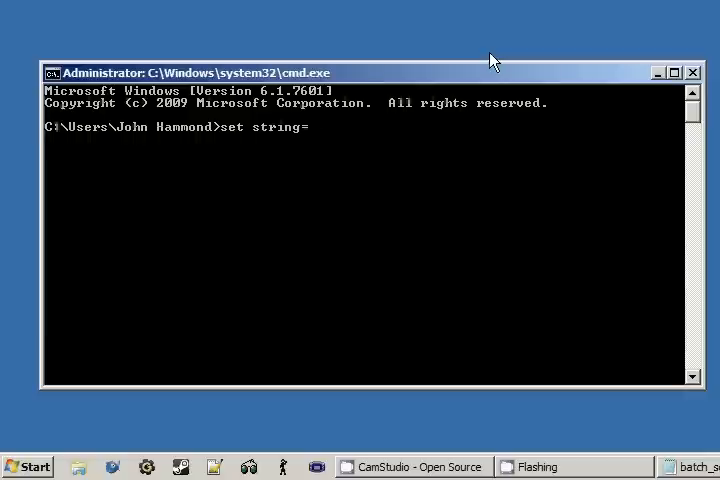
text(John)
text(%string%)
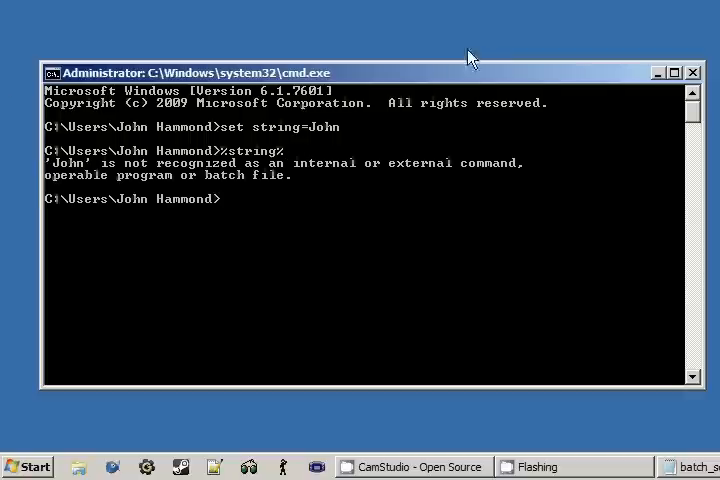
mouse_move(456, 182)
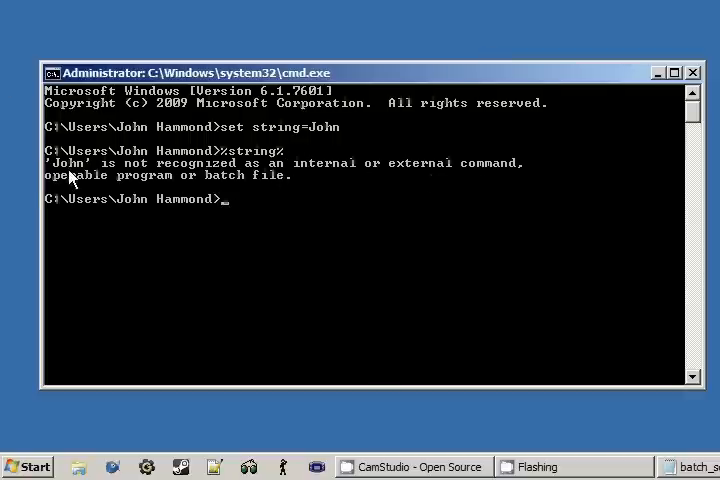
mouse_move(308, 150)
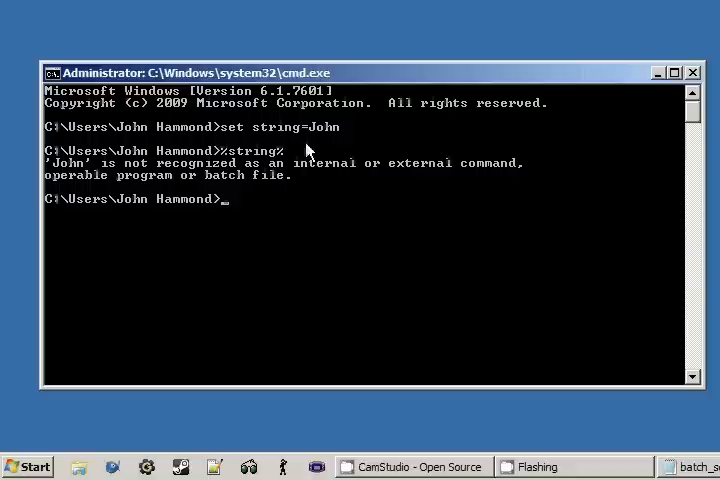
mouse_move(376, 320)
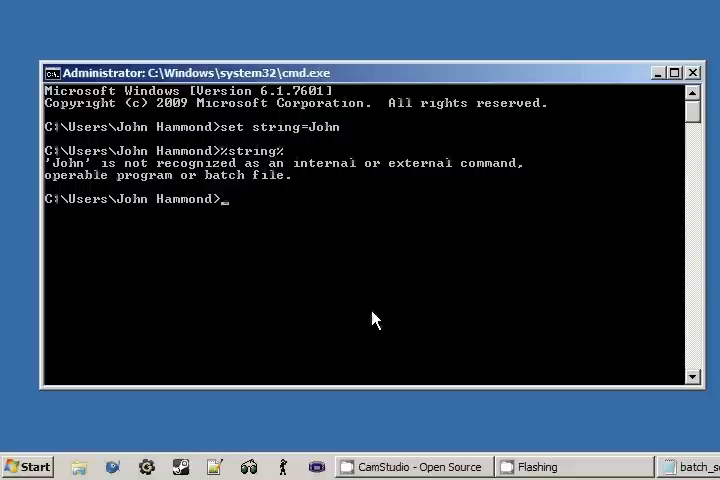
Attempt set string+= Hammond, then run %string% which still yields only John.
text(set st)
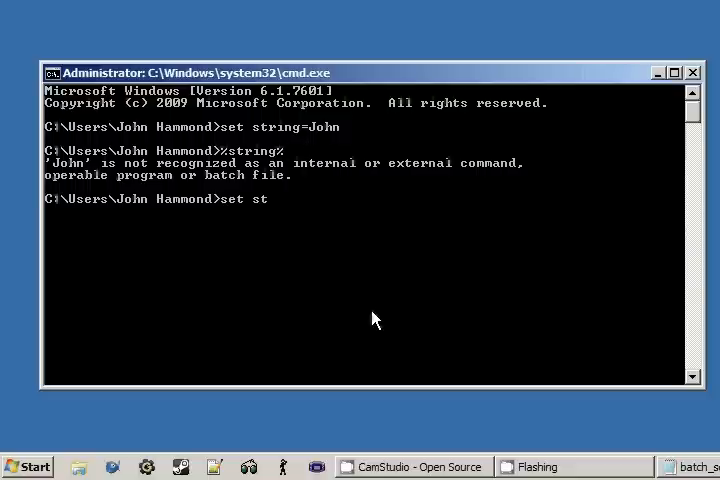
text(ring)
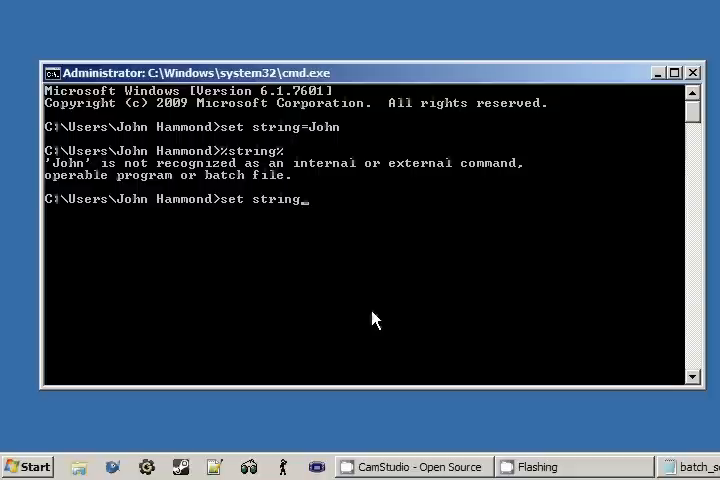
text(+= H)
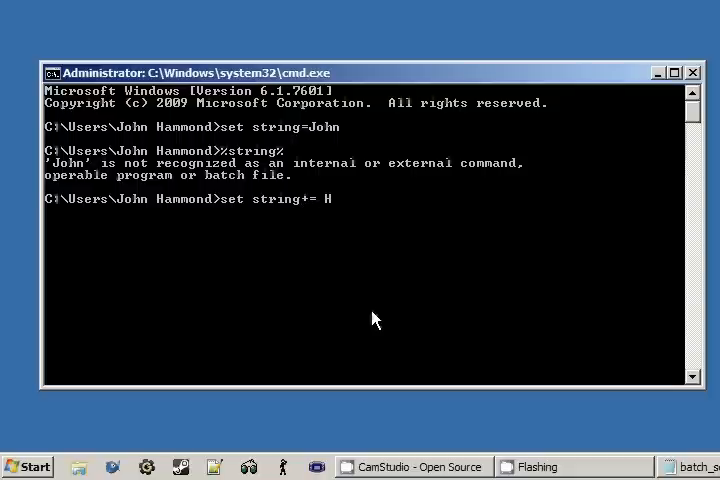
text(ammond)
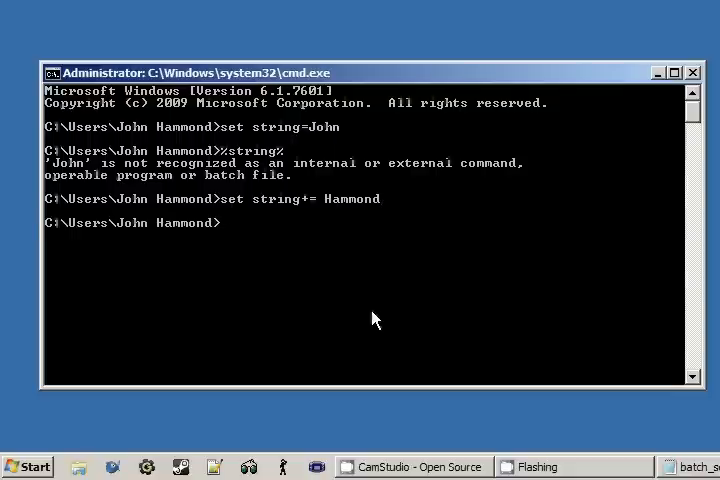
text(%%)
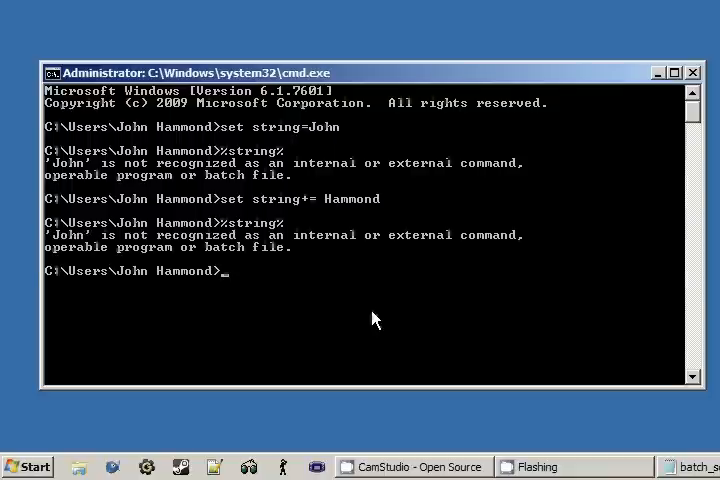
mouse_move(304, 204)
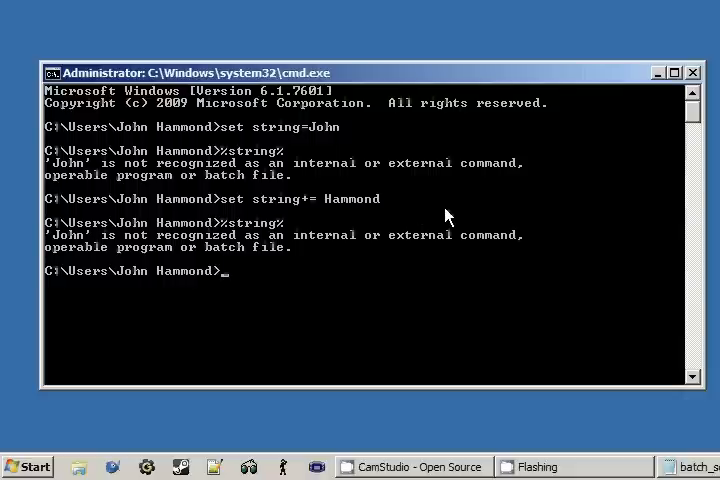
List all environment variables with set, revealing string=John and string+=Hammond, then try reset.
text(set)
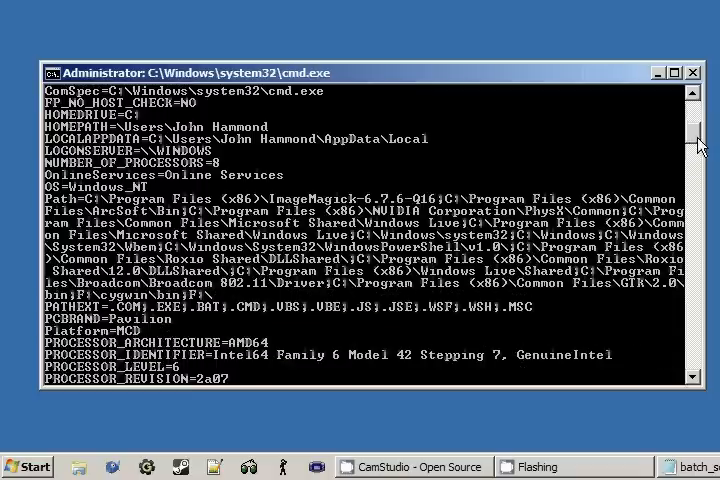
scroll(down, 3)
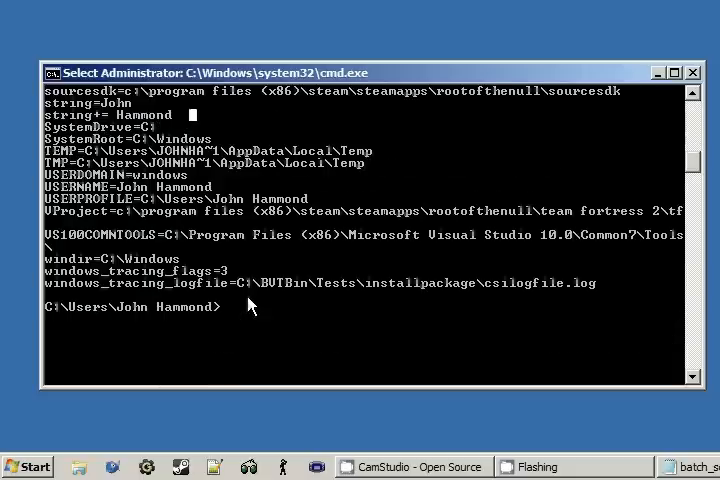
right_click(250, 308)
text(exit)
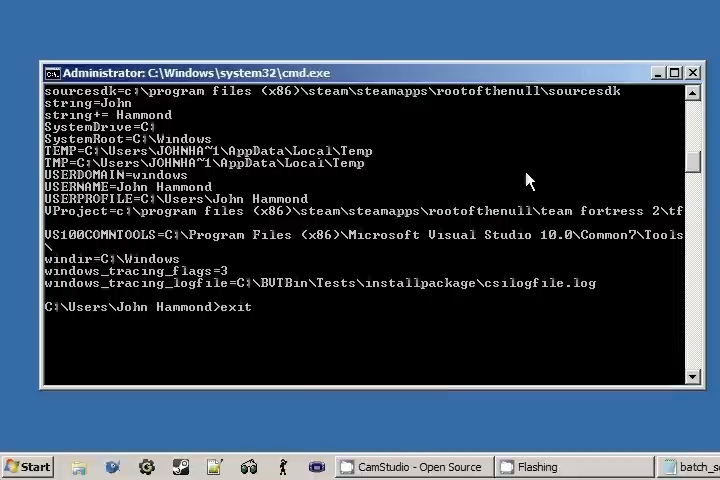
text(reset)
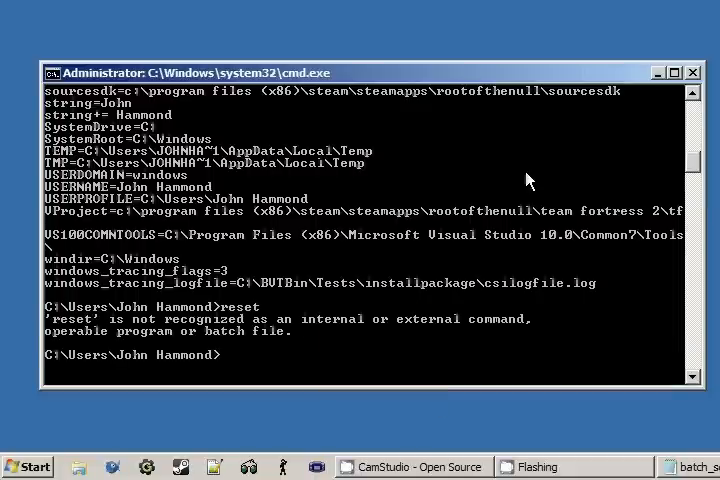
Start a fresh Command Prompt and set string=John again.
click(694, 72)
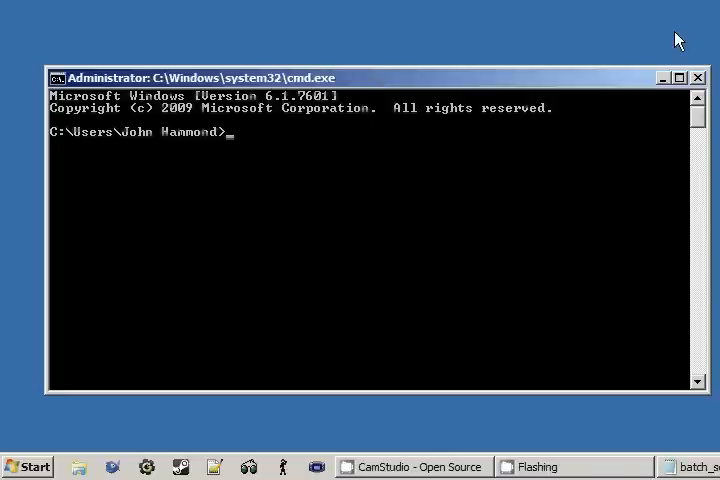
text(set string)
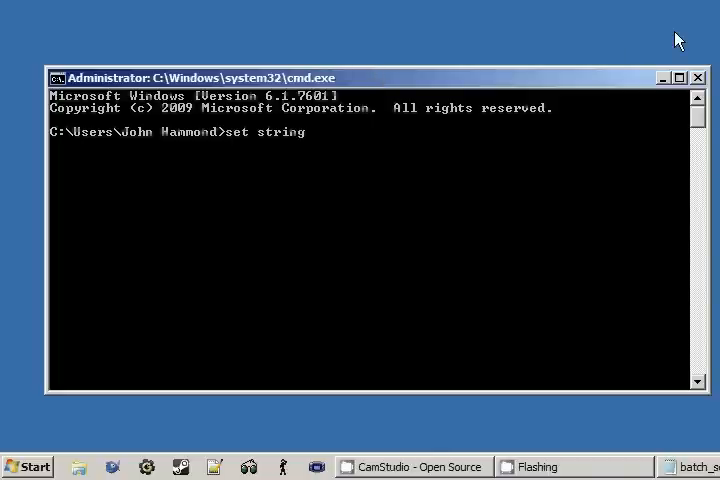
text(=John)
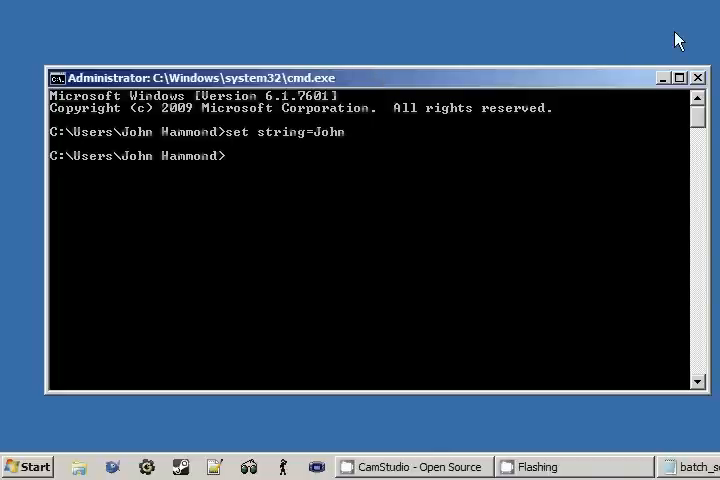
Append Hammond with set string=%string% Hammond, then run %string% as a command.
text(set)
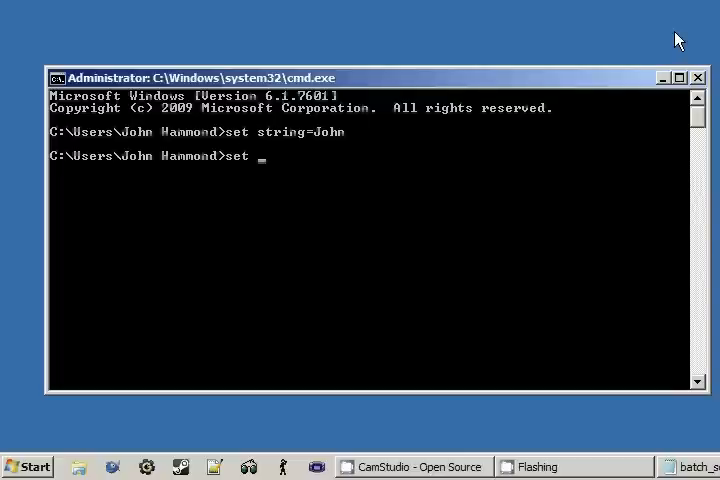
text(string=%string%)
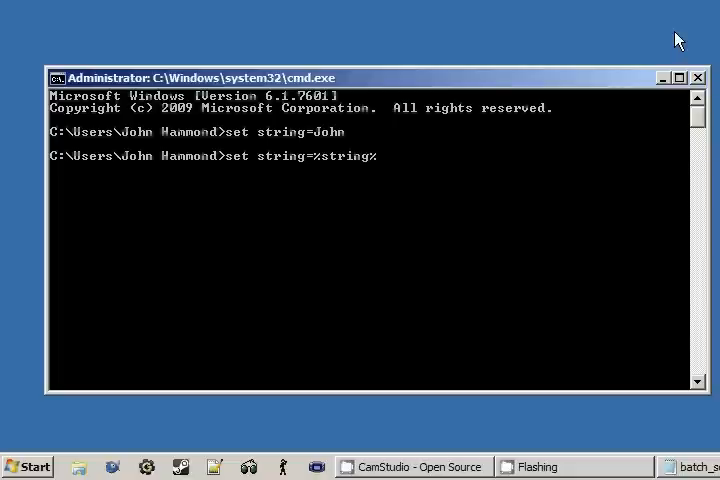
text(Hammond)
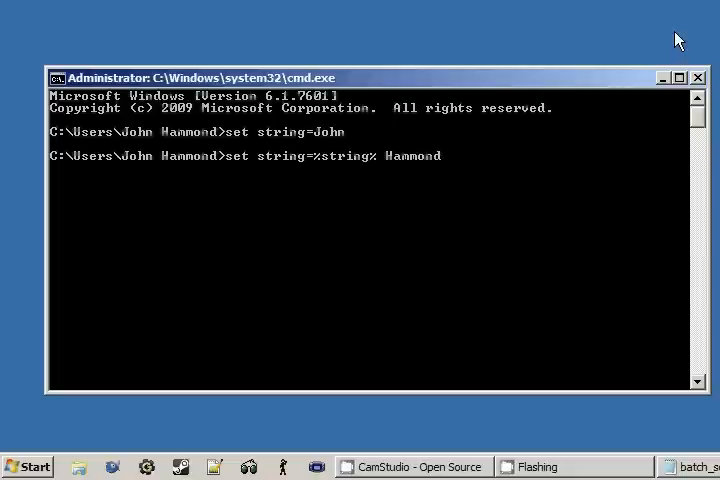
text(str)
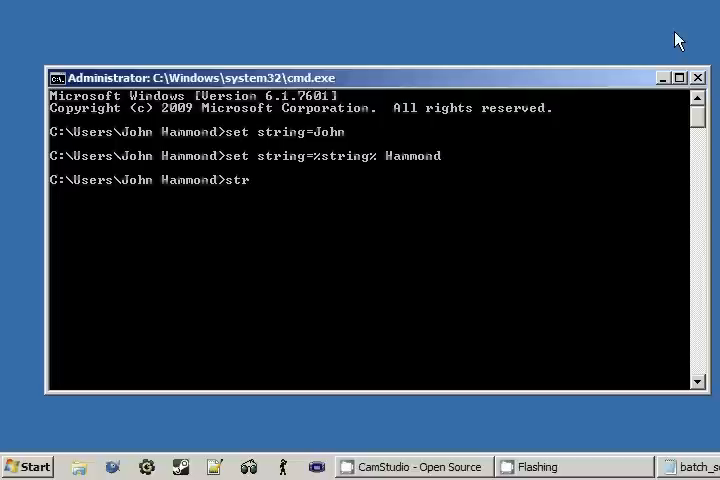
text(ing%)
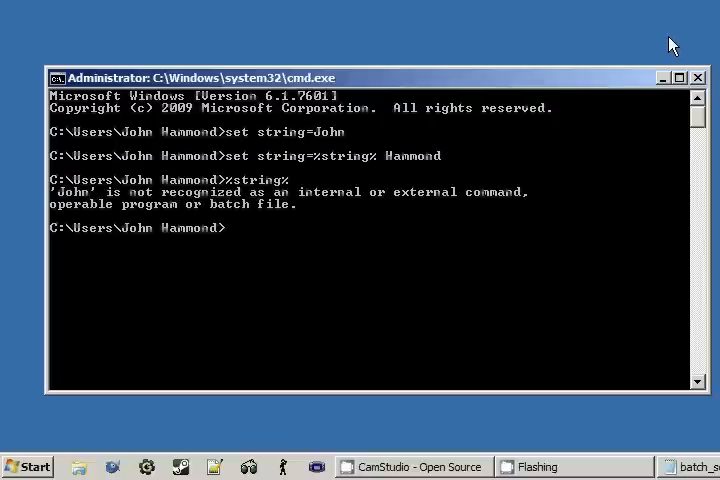
mouse_move(564, 200)
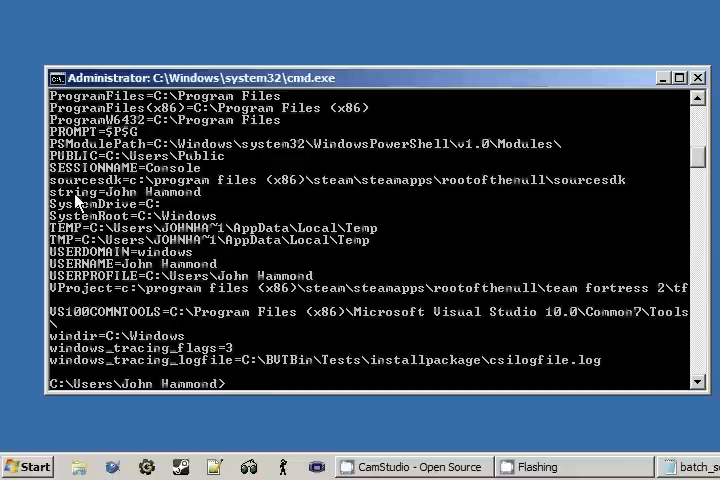
mouse_move(144, 196)
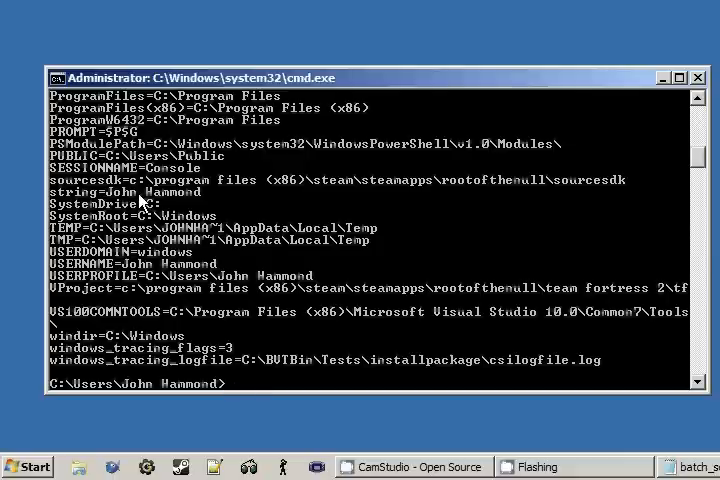
mouse_move(516, 172)
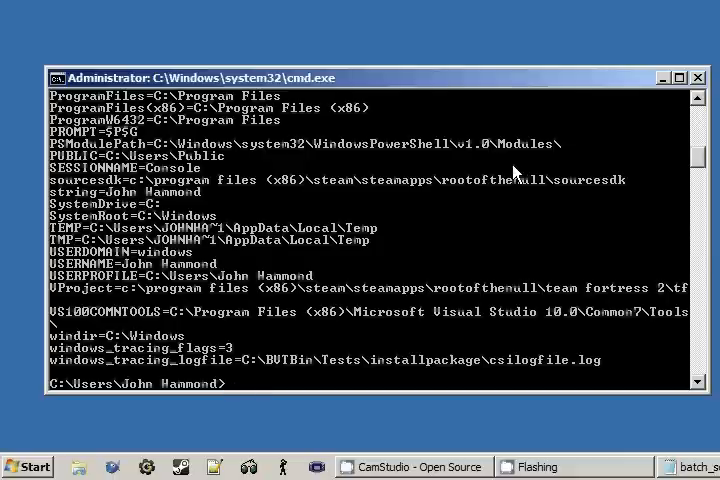
mouse_move(530, 190)
text(echo)
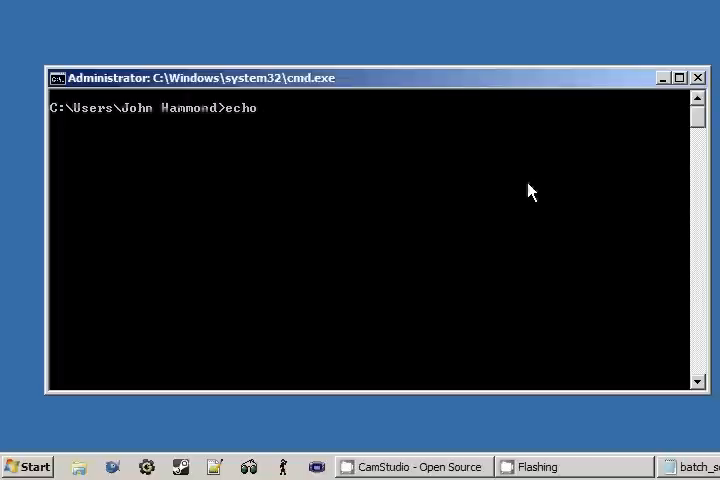
Echo %string% as John Hammond, then reset string to John.
text(%s%)
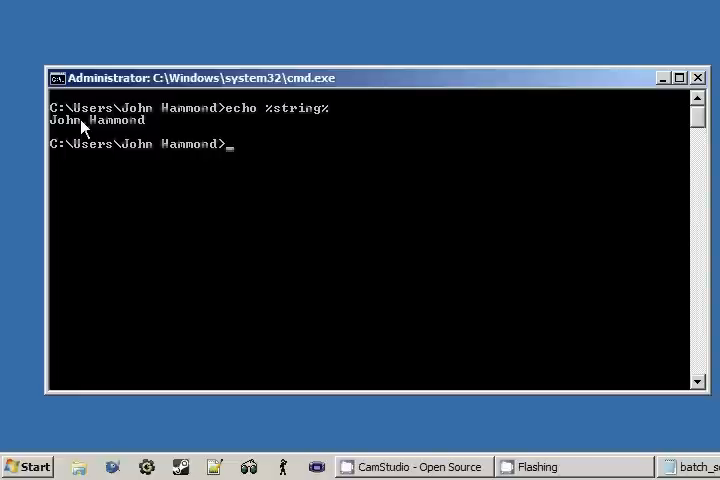
text(set s)
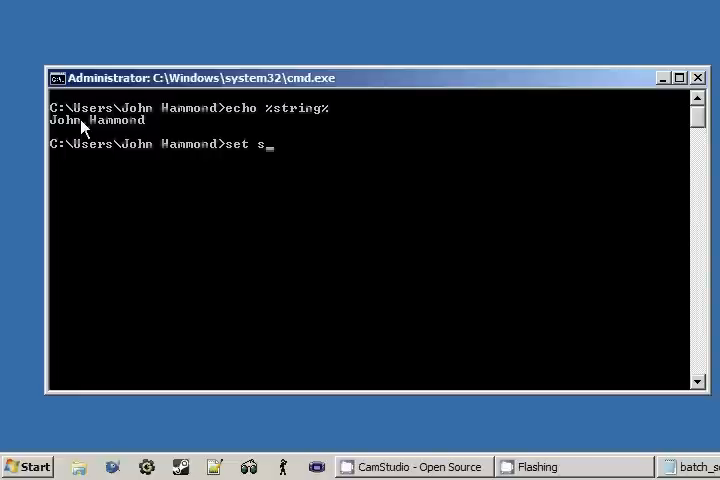
text(tring=John)
text(echo %string%)
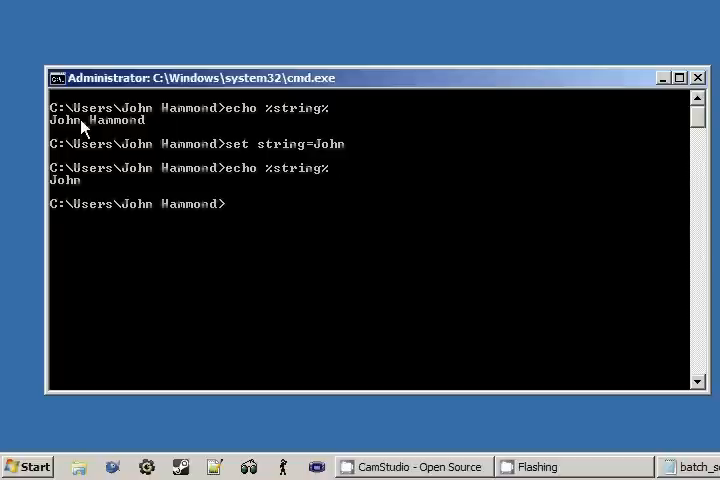
Append White with set string=%string% White and echo it as John White.
text(set strin)
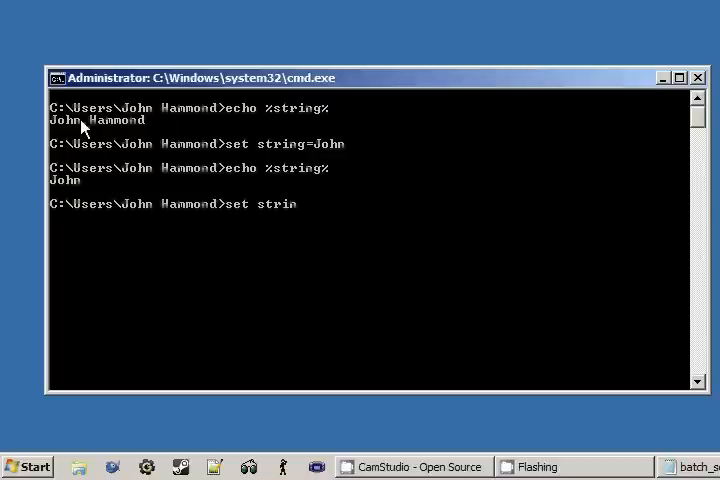
text(g=%stron%)
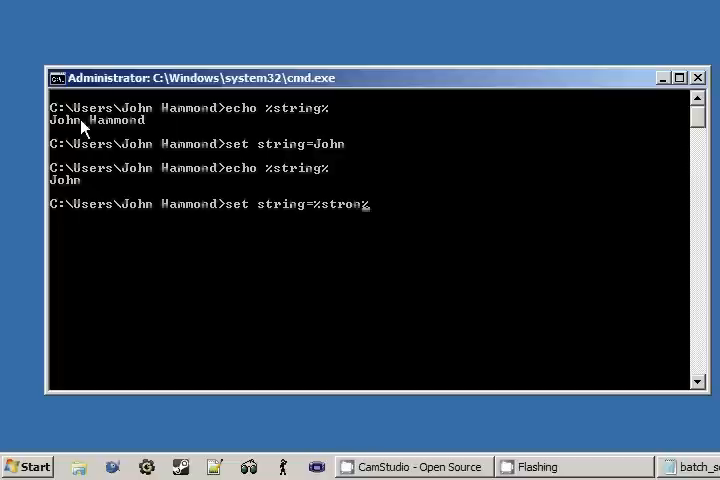
text(ing%)
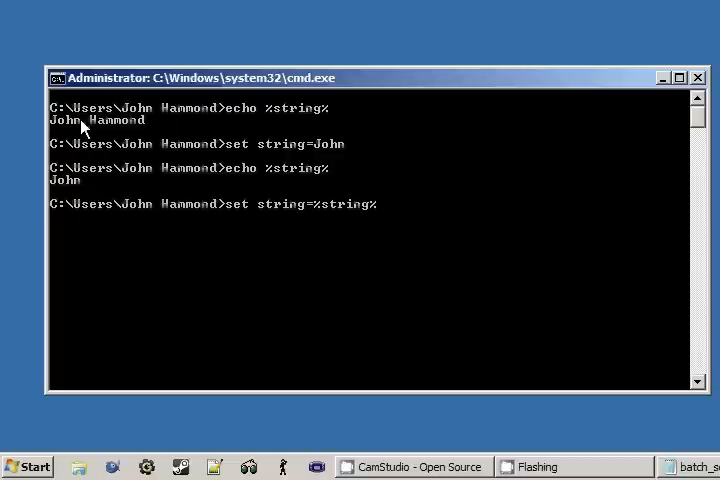
text(White)
text(echo %)
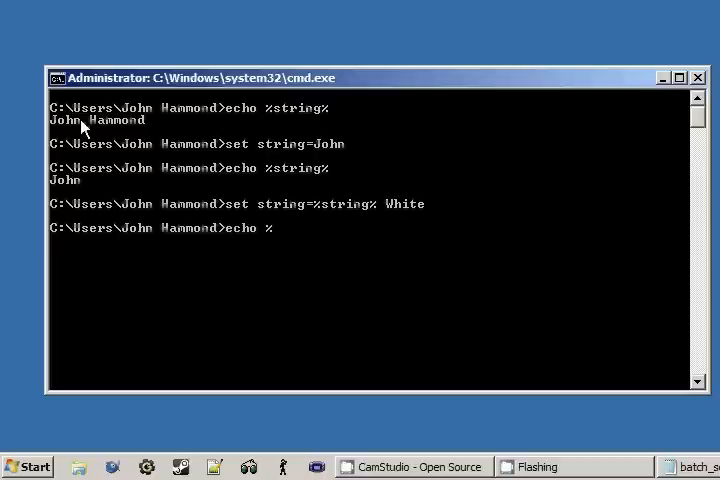
text(string%)
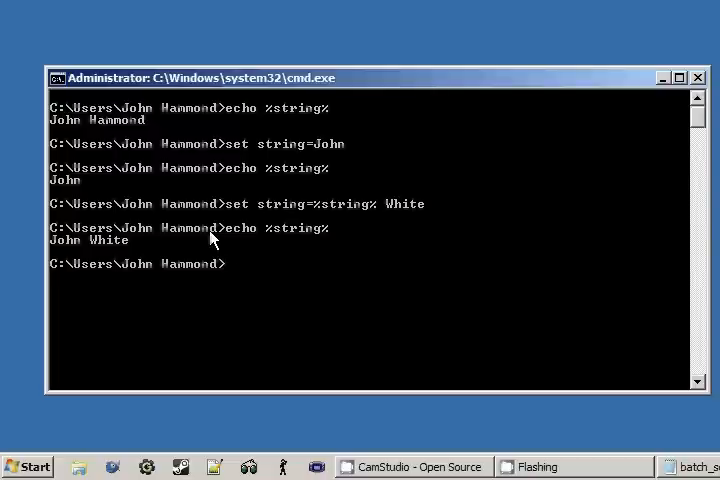
text(%%)
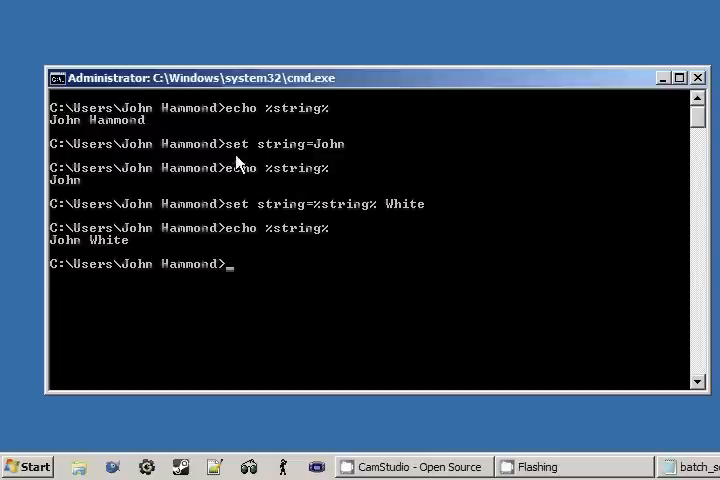
mouse_move(312, 168)
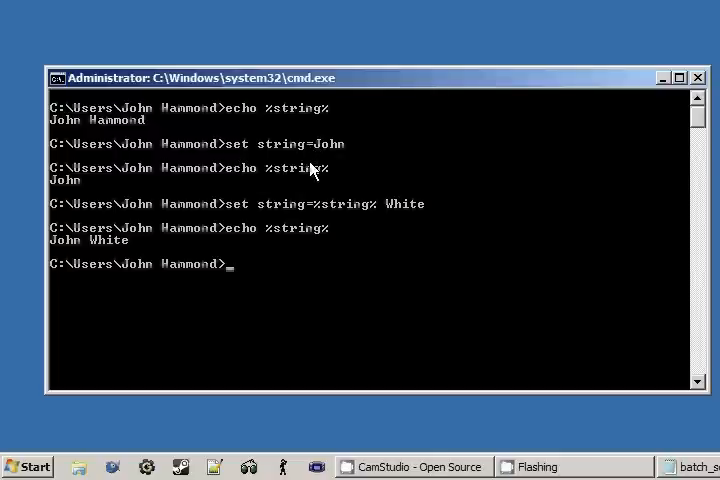